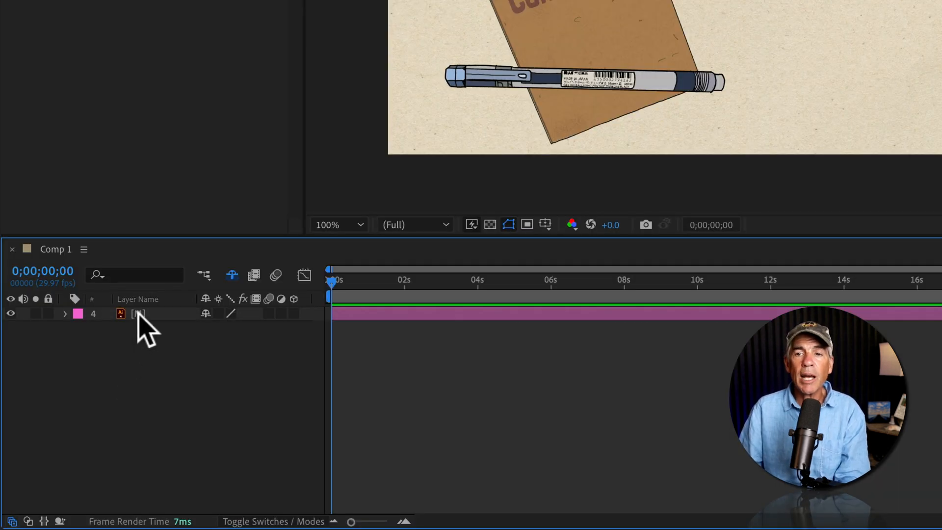
Step: Select the M logo layer to show its Position of 970.0, 454.0
{"action": "double_click", "coordinate": [139, 313]}
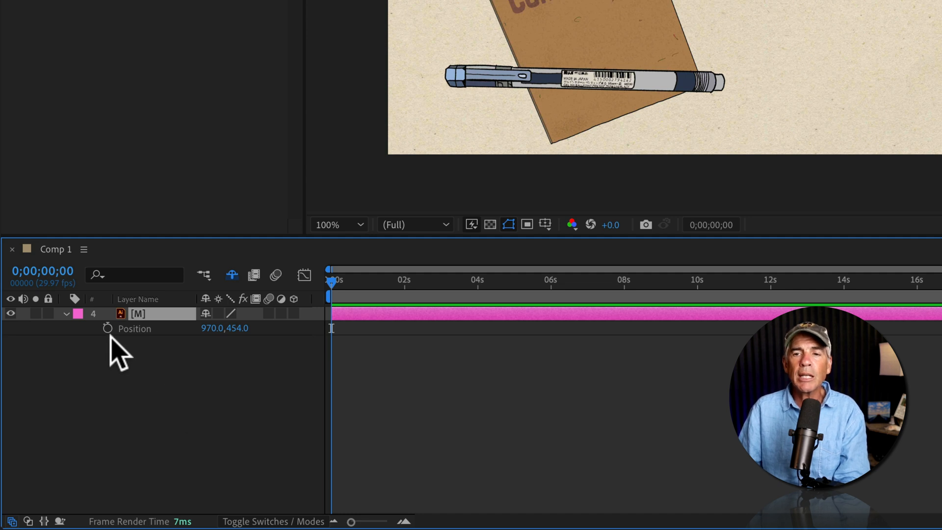
{"action": "mouse_move", "coordinate": [107, 329]}
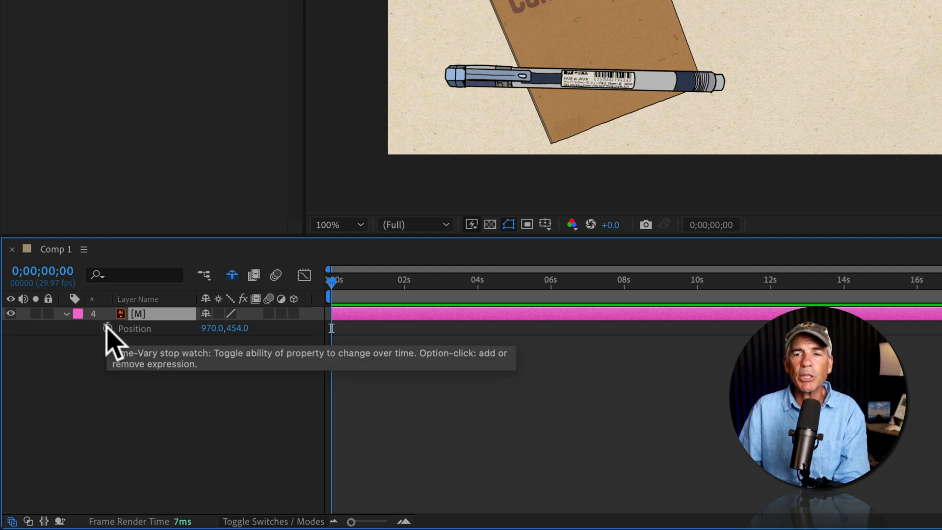
Step: Add the expression wiggle(2,20,0.5); to the M layer's Position, accepting the wiggle suggestion
{"action": "left_click", "coordinate": [107, 329]}
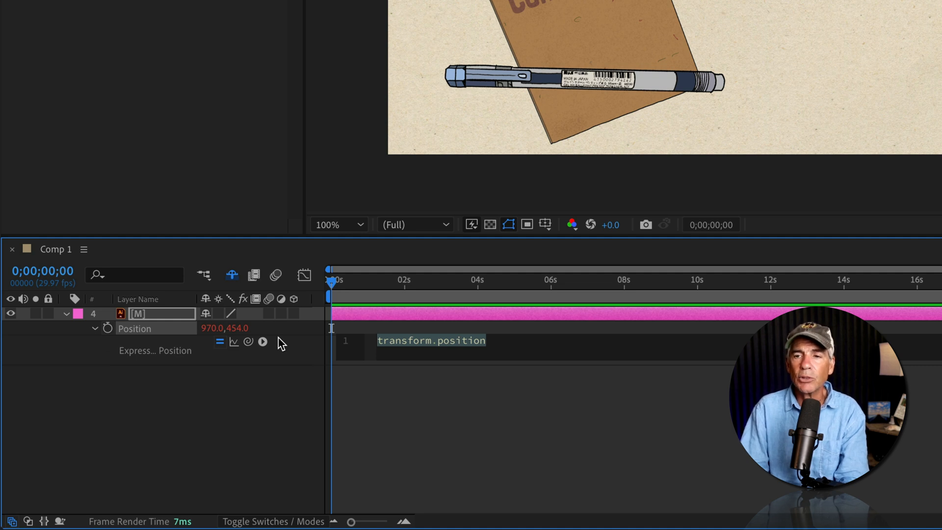
{"action": "type", "text": "wiggle"}
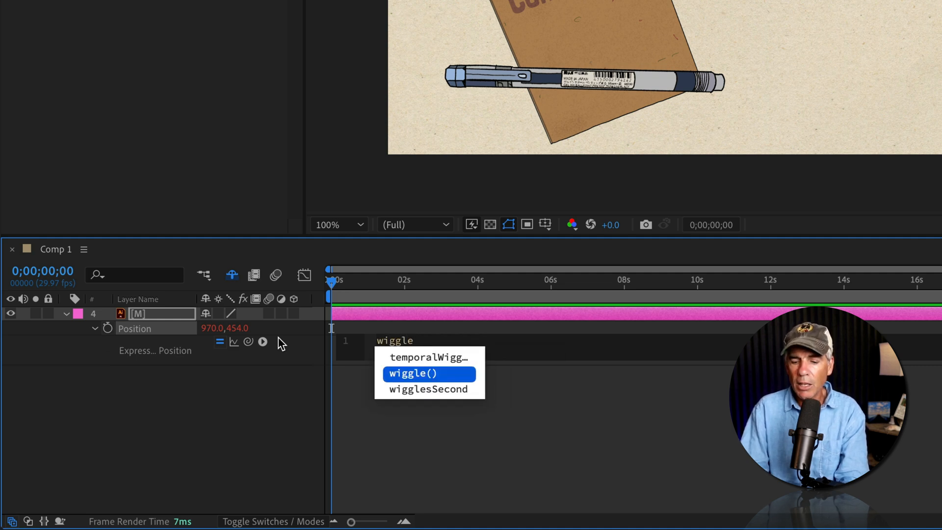
{"action": "left_click", "coordinate": [428, 372]}
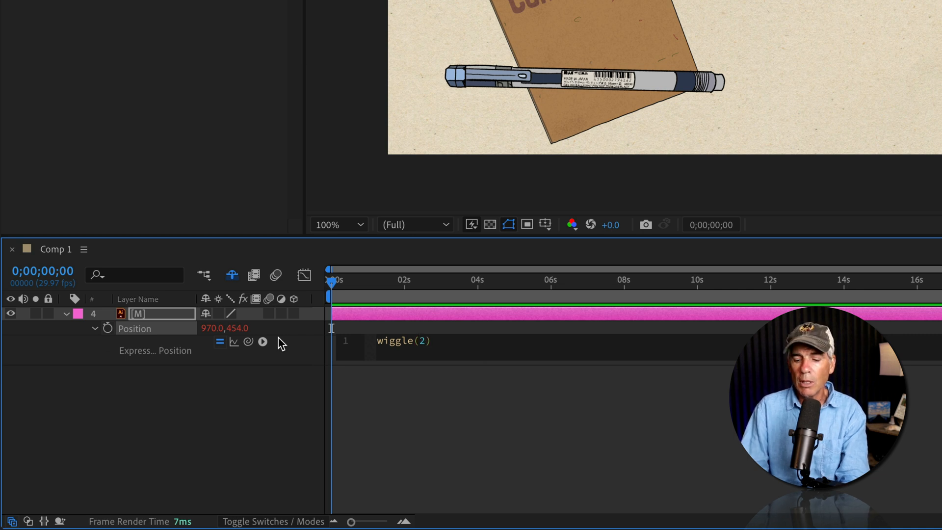
{"action": "type", "text": ",20"}
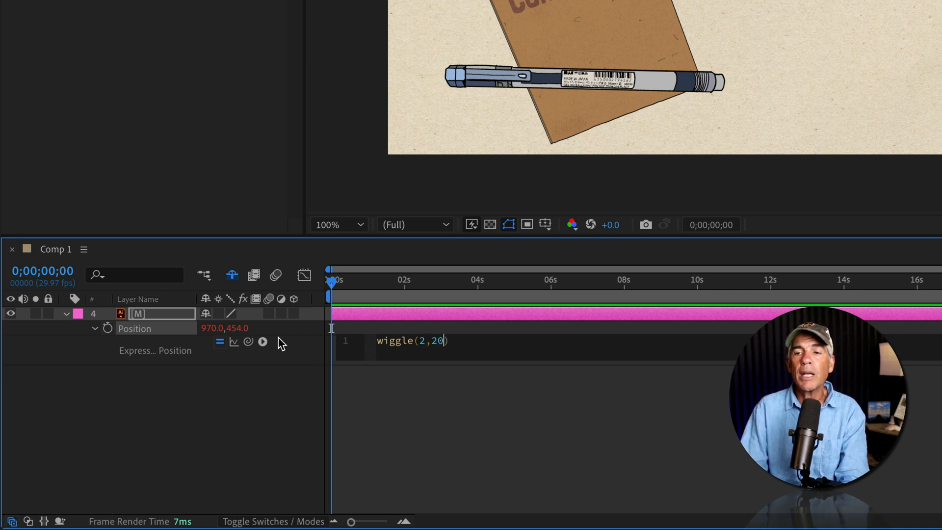
{"action": "type", "text": ",0."}
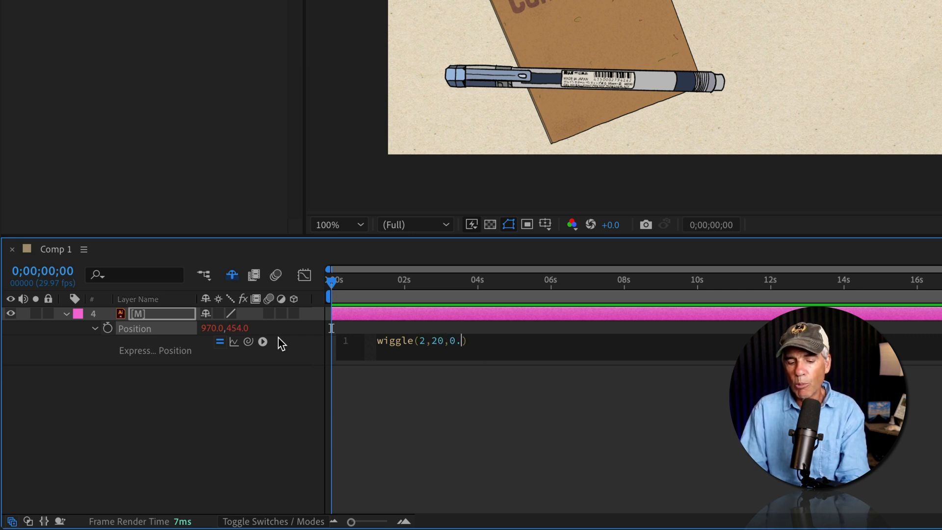
{"action": "type", "text": "5)"}
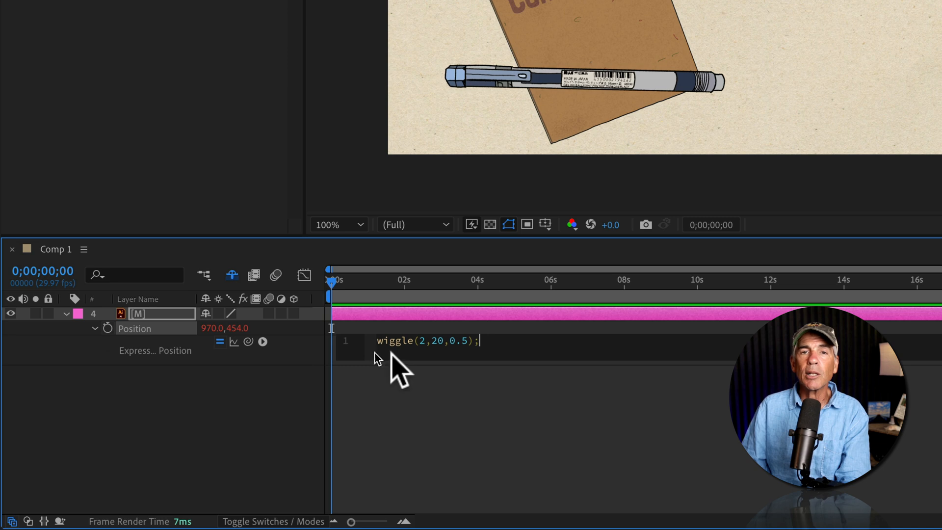
{"action": "mouse_move", "coordinate": [476, 401]}
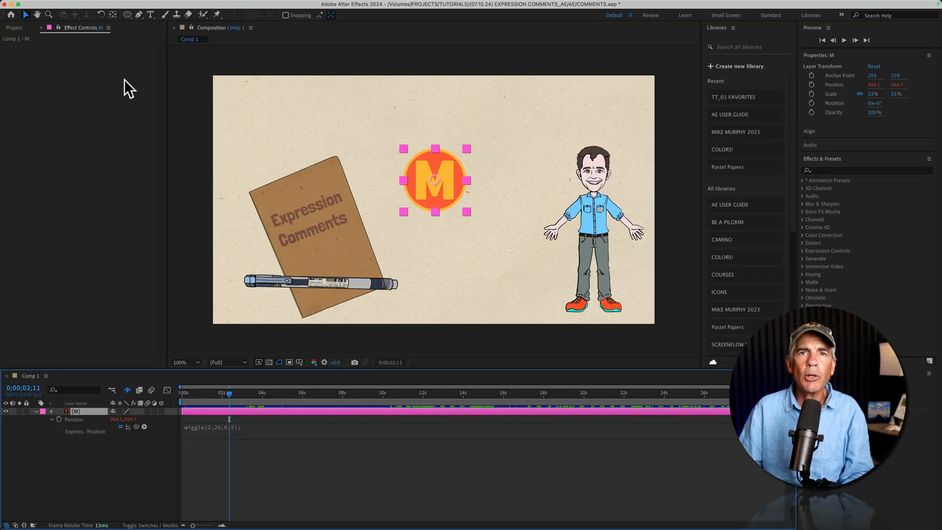
Step: Add a Slider Control effect to the M layer and name it Freq
{"action": "left_click", "coordinate": [166, 14]}
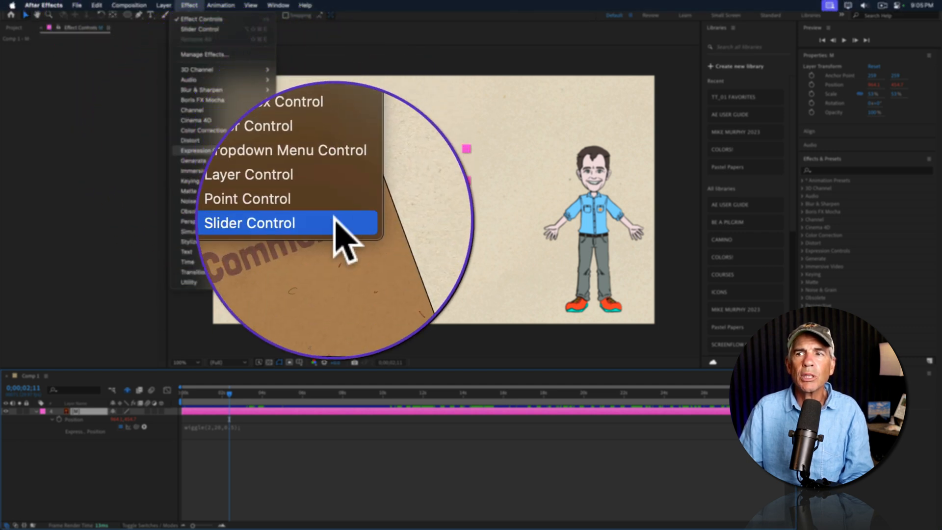
{"action": "left_click", "coordinate": [249, 222]}
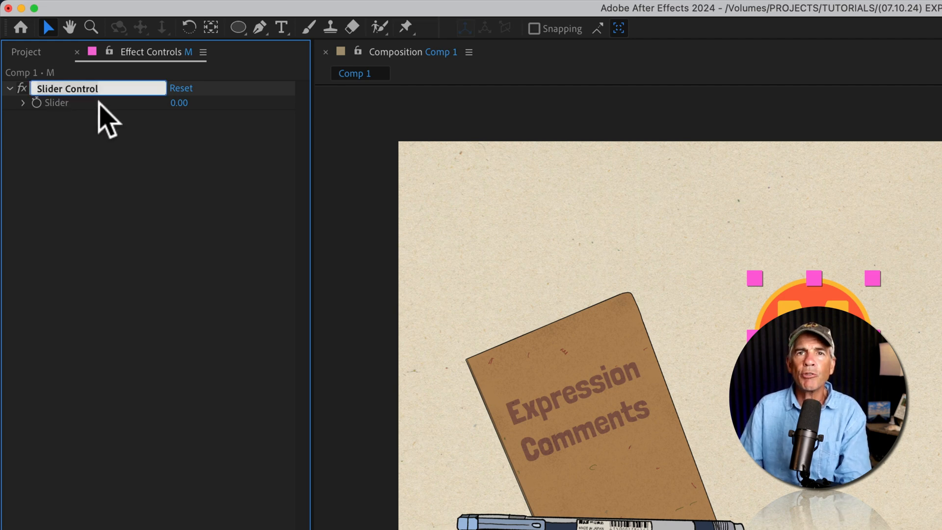
{"action": "type", "text": "Freq"}
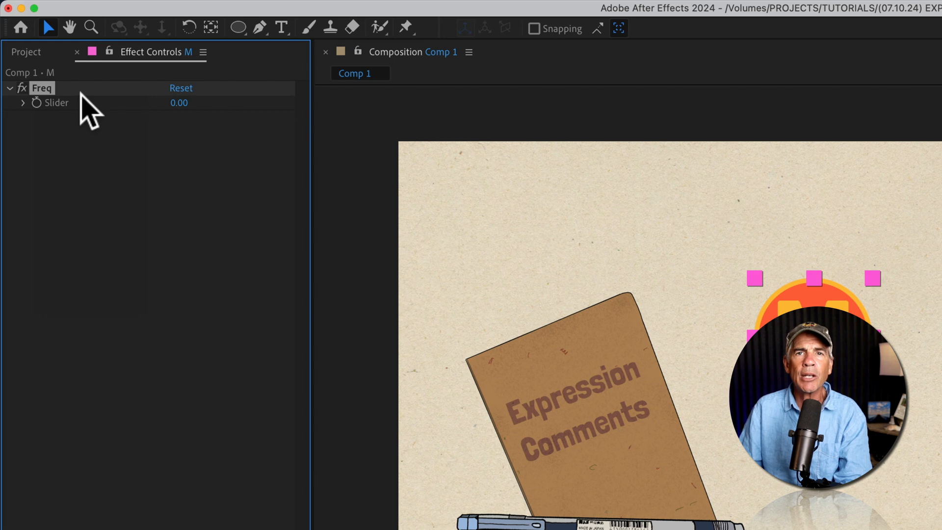
Step: Duplicate the Freq slider twice and rename the copies Amp and Od
{"action": "key", "text": "cmd+d"}
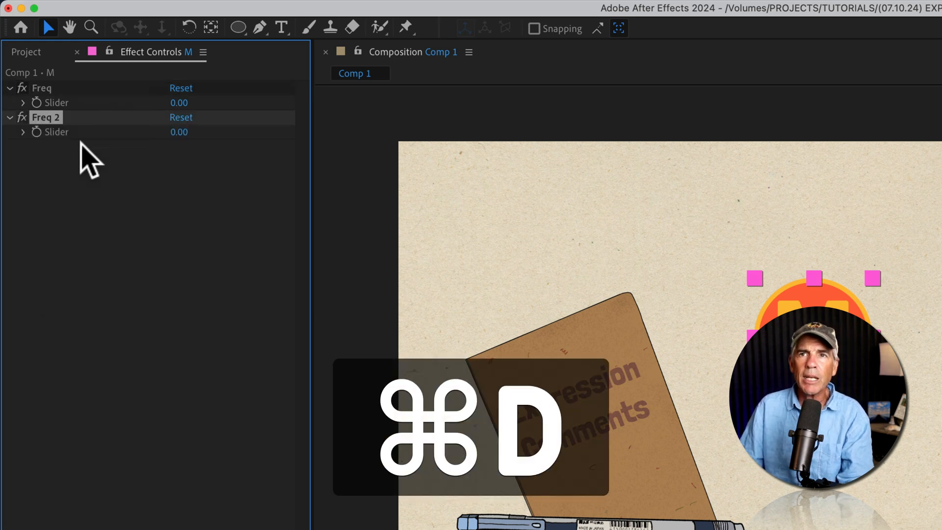
{"action": "key", "text": "cmd+d"}
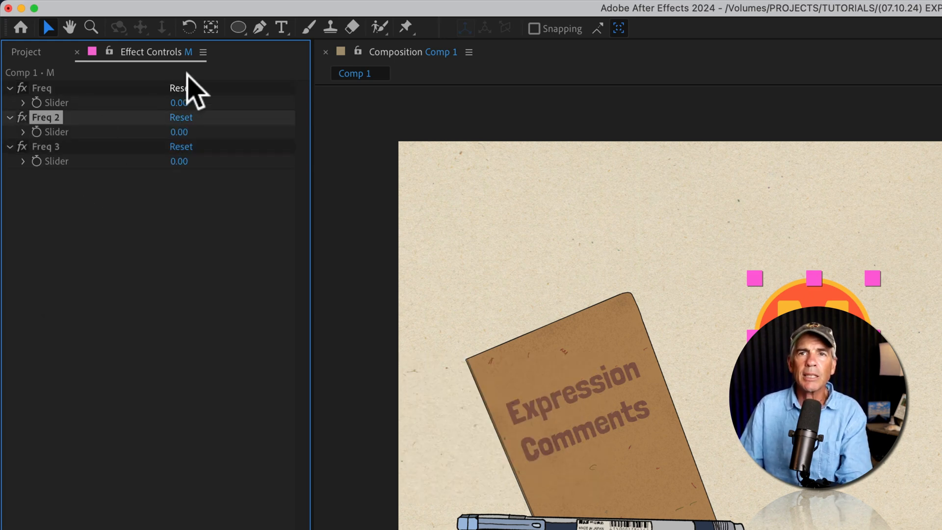
{"action": "double_click", "coordinate": [46, 117]}
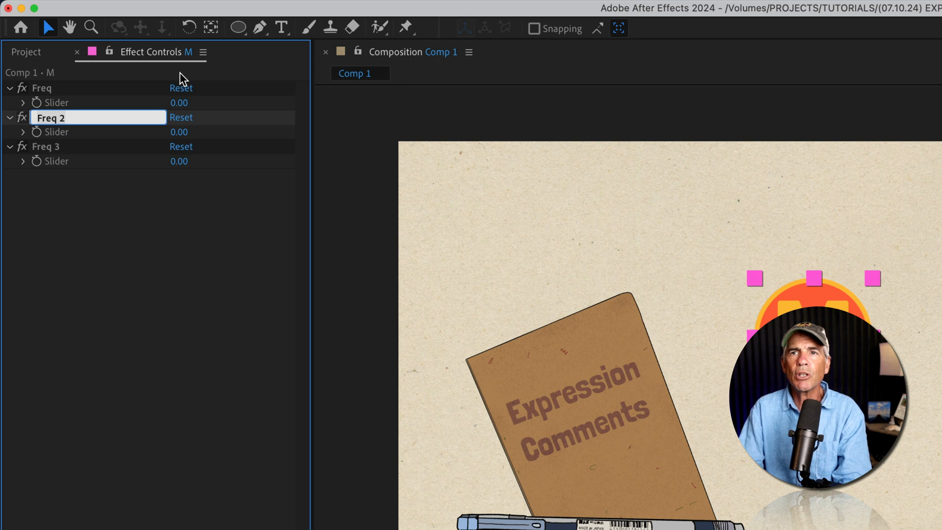
{"action": "type", "text": "Amp"}
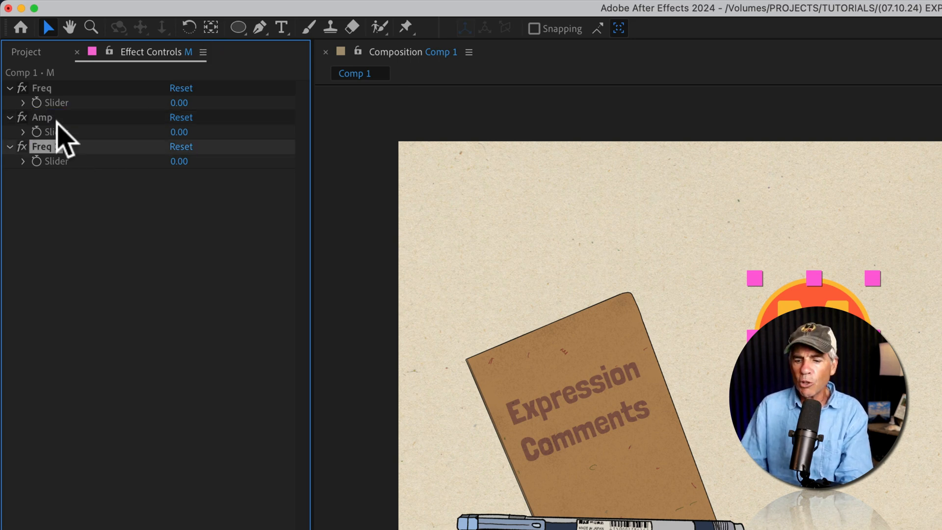
{"action": "type", "text": "Od"}
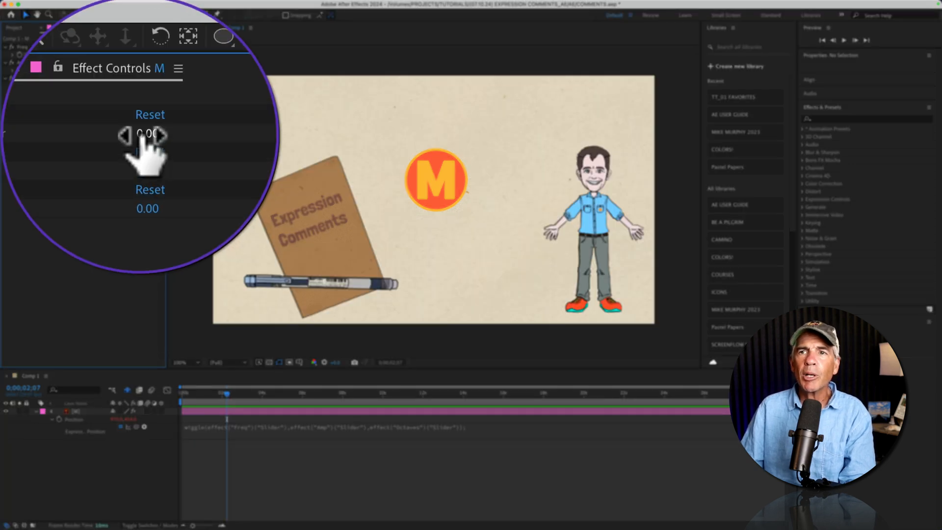
Step: Edit the wiggle expression to read Freq, Amp and Octaves slider values
{"action": "type", "text": "2"}
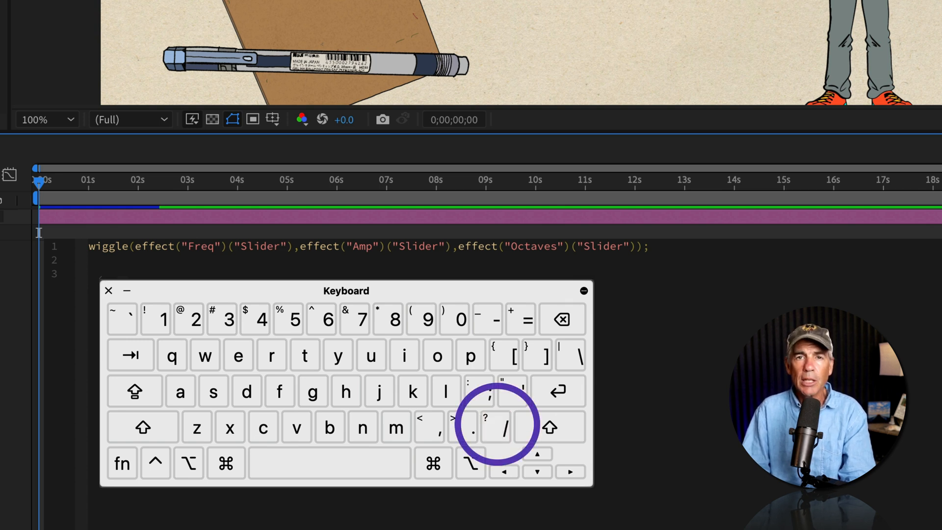
Step: Type the comment //wiggle (Frequency, Amplitude, Octaves); on line 3 of the expression
{"action": "left_click", "coordinate": [108, 290]}
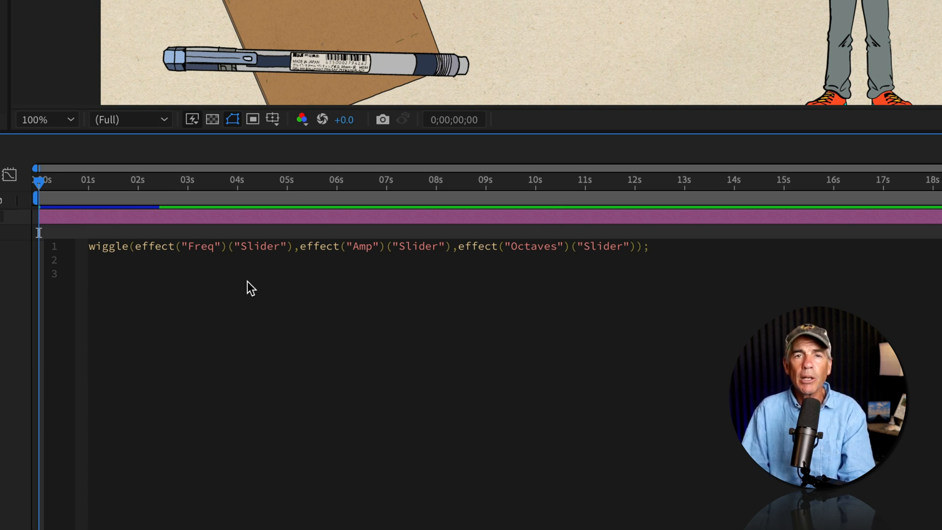
{"action": "type", "text": "//"}
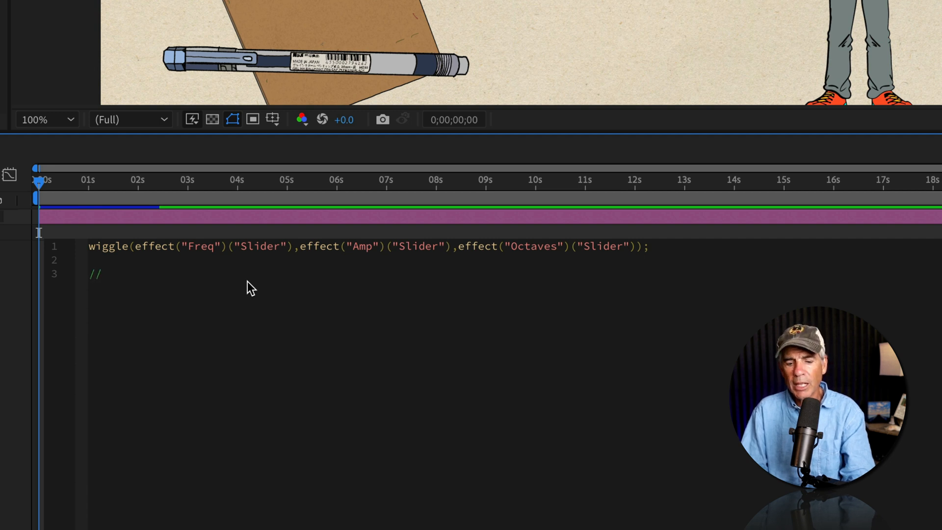
{"action": "type", "text": "wiggle (Frequency, Amplitude, Octaves);"}
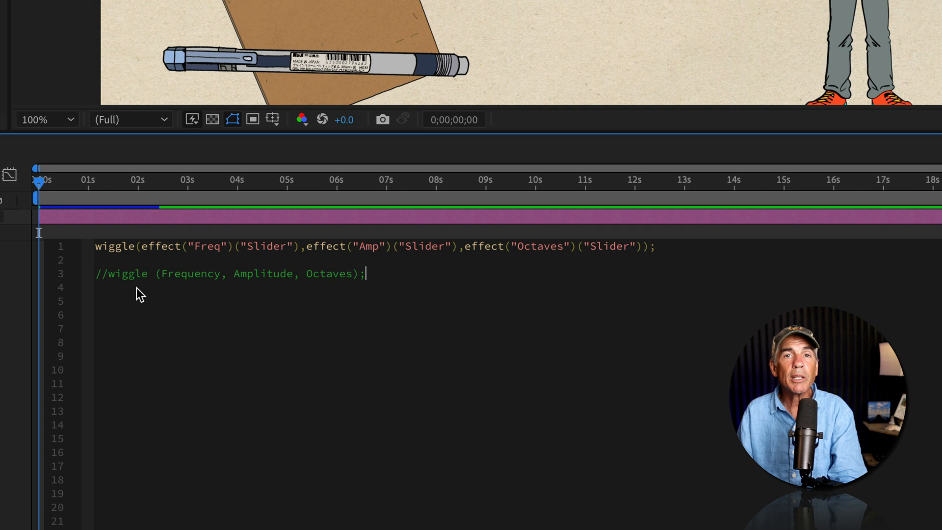
{"action": "mouse_move", "coordinate": [198, 303]}
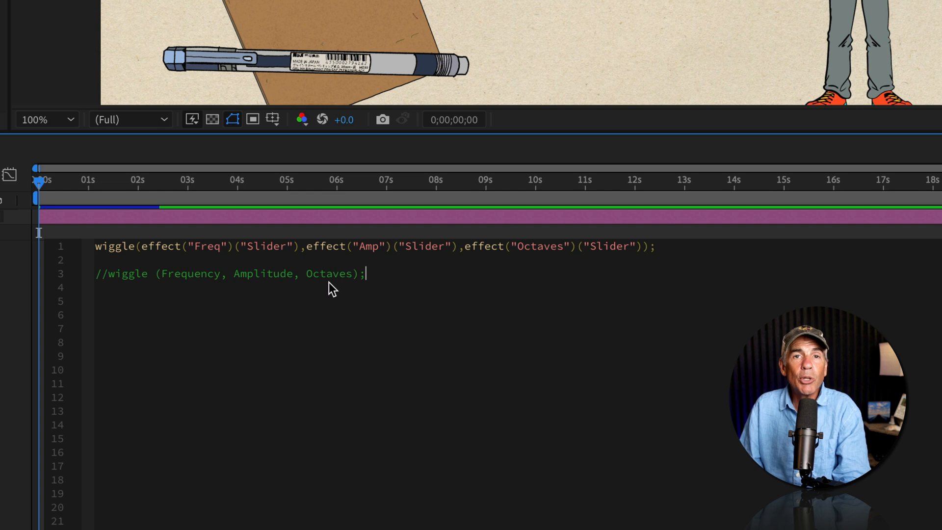
{"action": "mouse_move", "coordinate": [346, 298]}
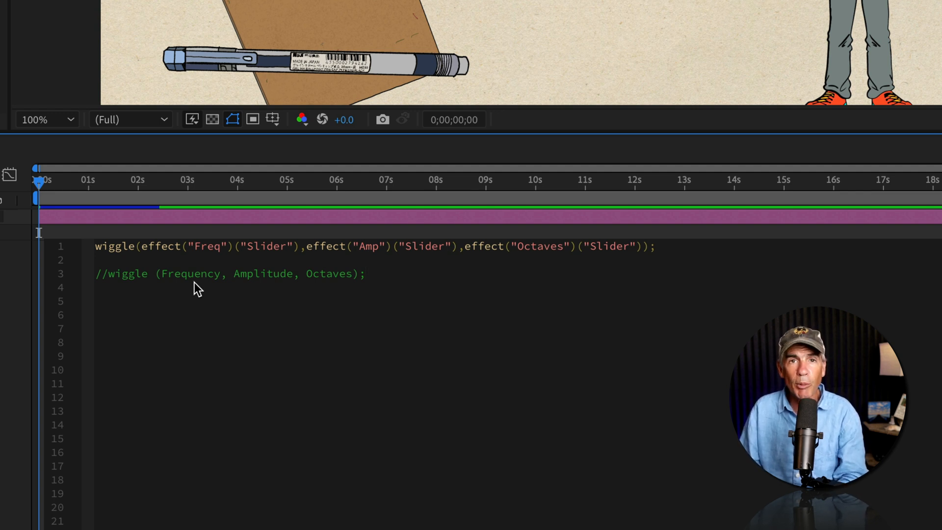
Step: Add the comment //Frequency (wiggles per second…how fast); below the wiggle comment
{"action": "type", "text": "//Frequency (wiggles per second…how fast);"}
{"action": "type", "text": "// Octaves (Controls the smoothness or complexity of the wiggle);"}
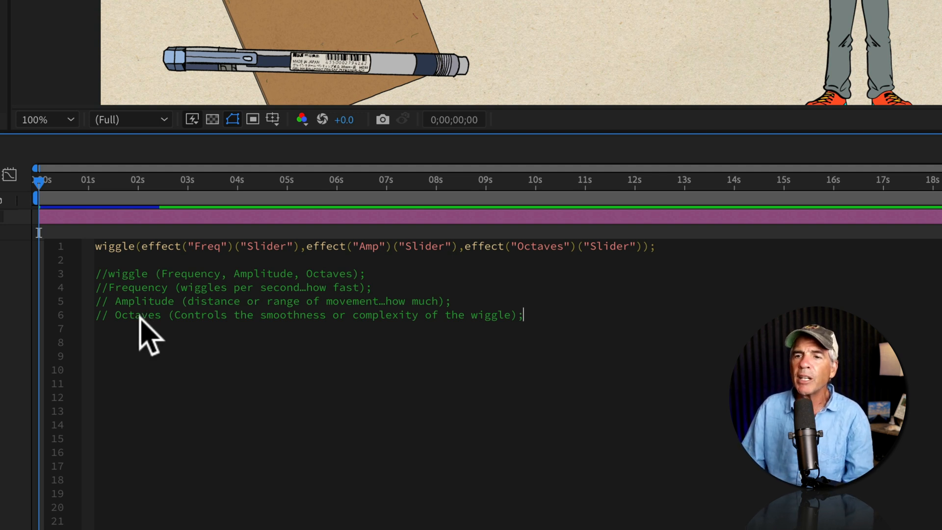
{"action": "mouse_move", "coordinate": [213, 336]}
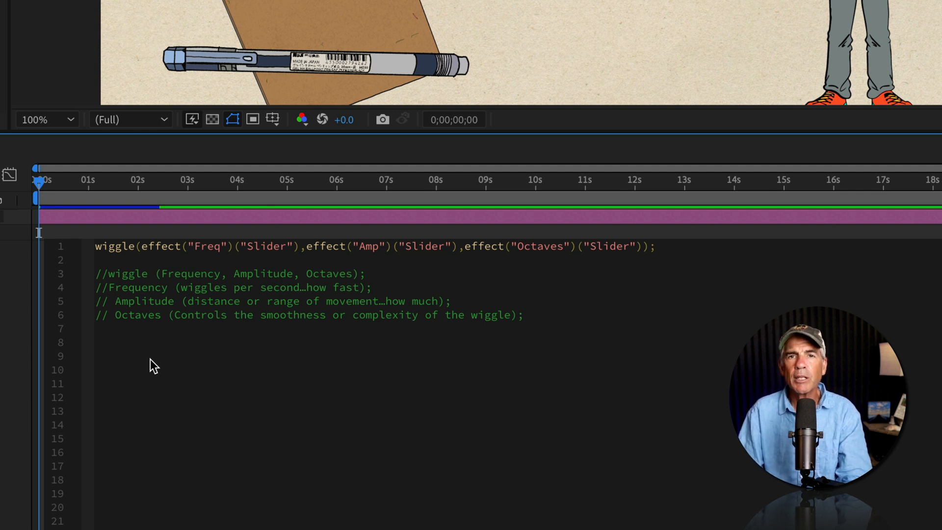
Step: Begin a new comment with a slash on line 9 of the expression
{"action": "type", "text": "/"}
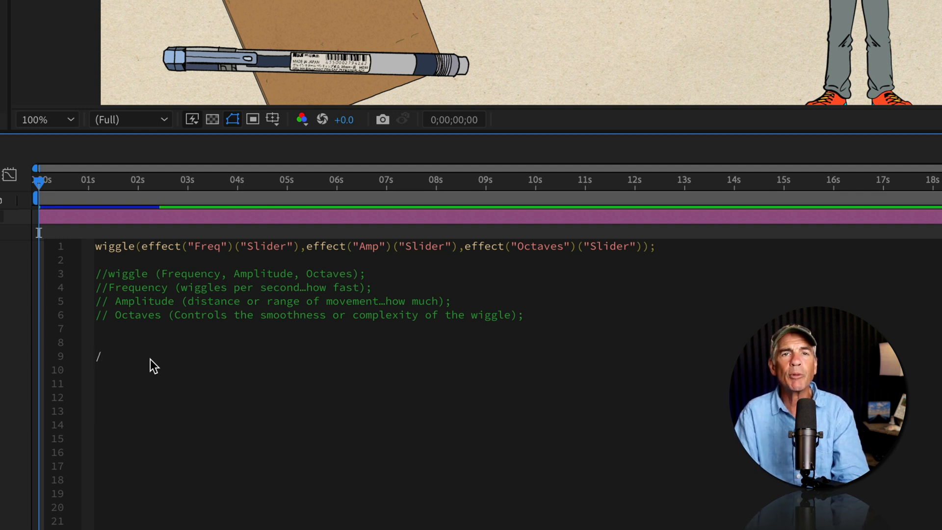